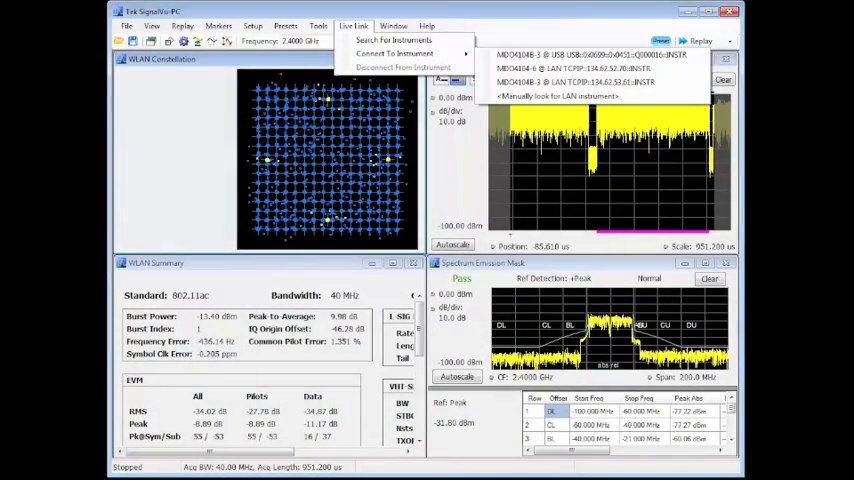
mouse_move(394, 53)
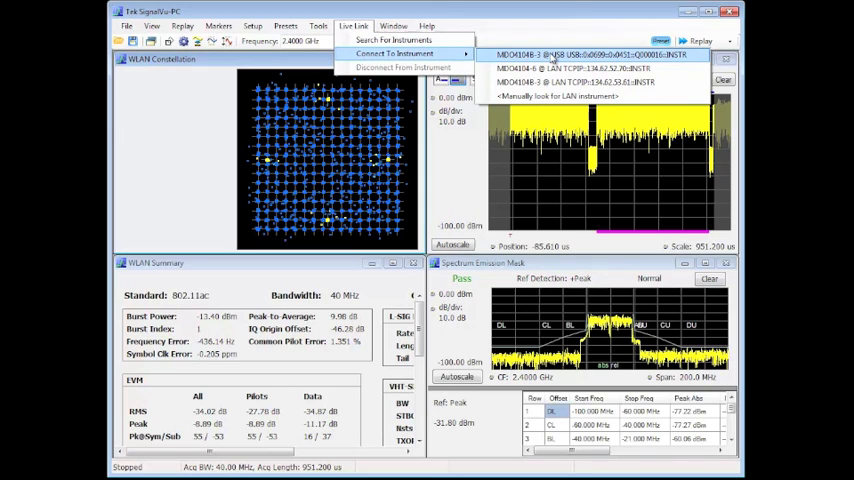
Step: Connect live to the MDO4104B-3 over USB and acknowledge the Connect Status message
click(588, 54)
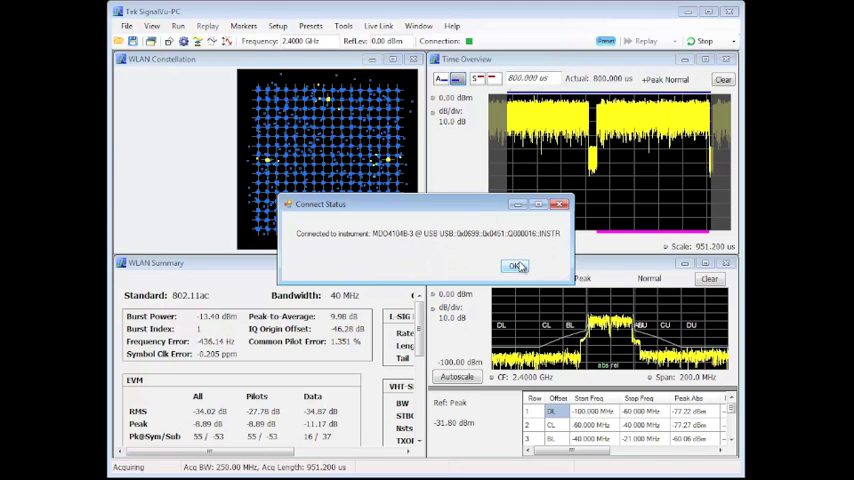
click(514, 265)
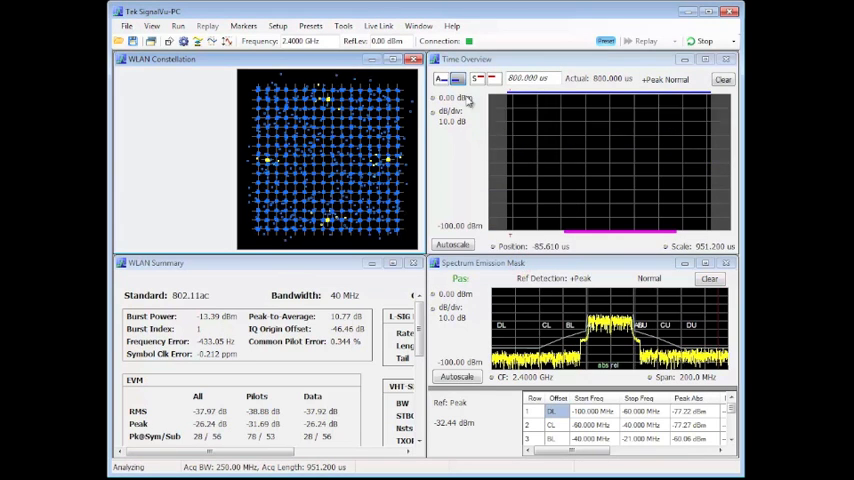